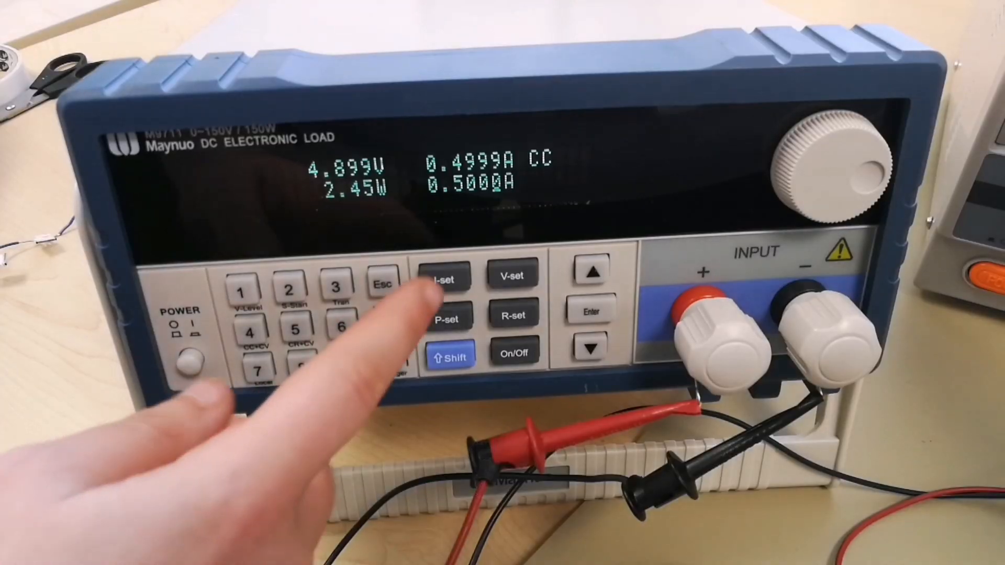
left_click(444, 275)
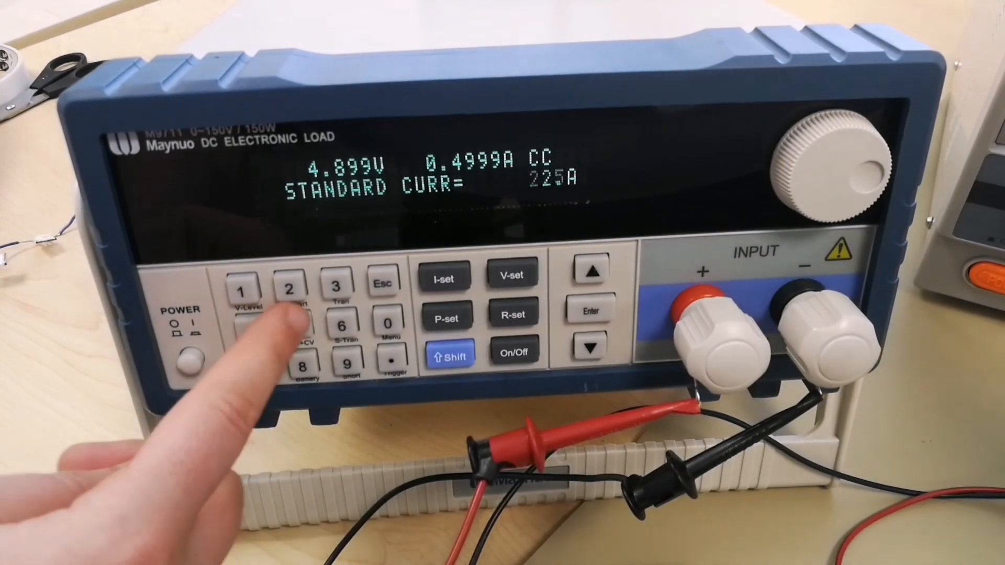